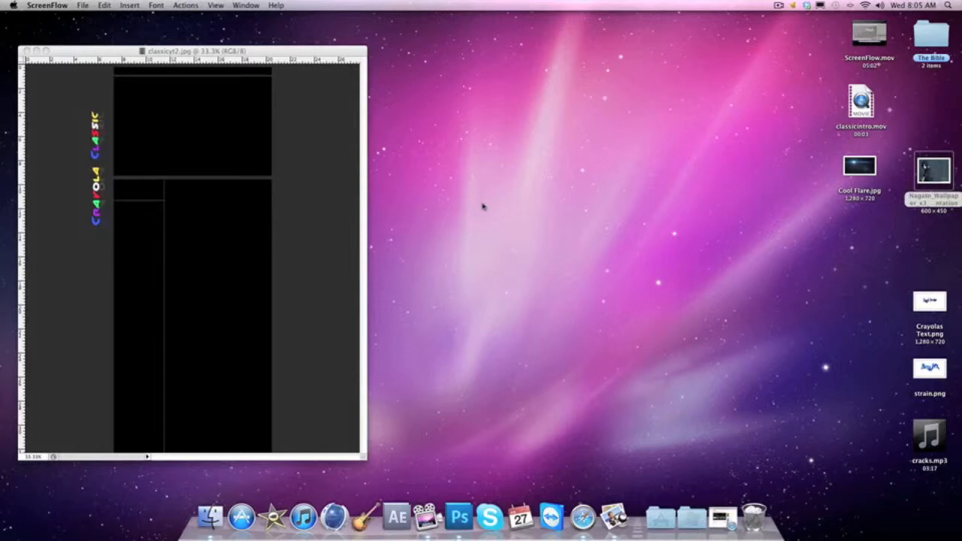
mouse_move(399, 160)
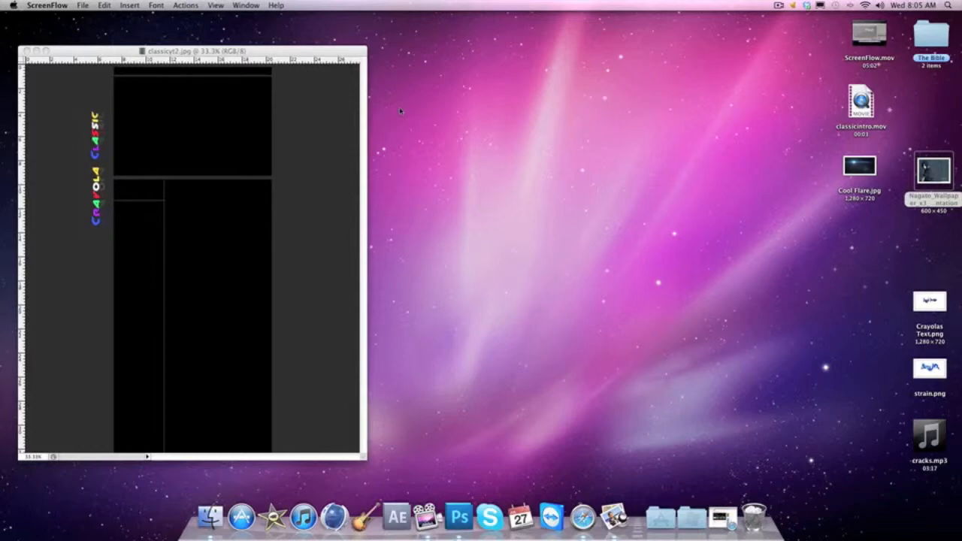
mouse_move(415, 99)
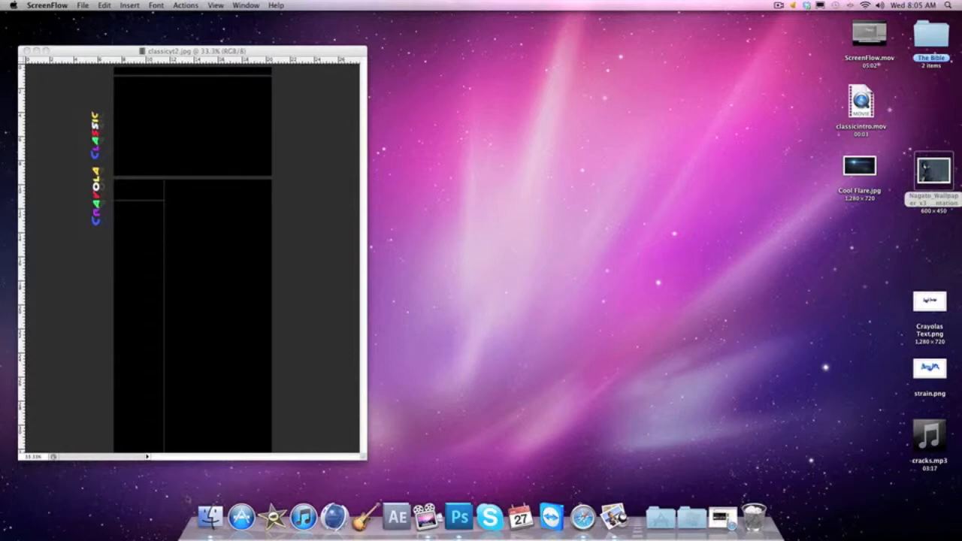
mouse_move(274, 517)
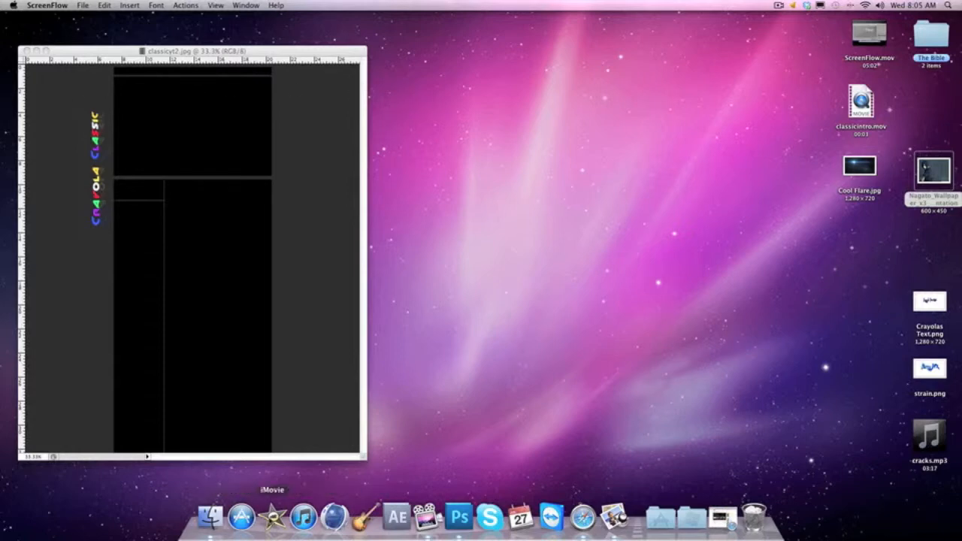
Activate the classic2.jpg document and nudge its window a little to the right
left_click(459, 517)
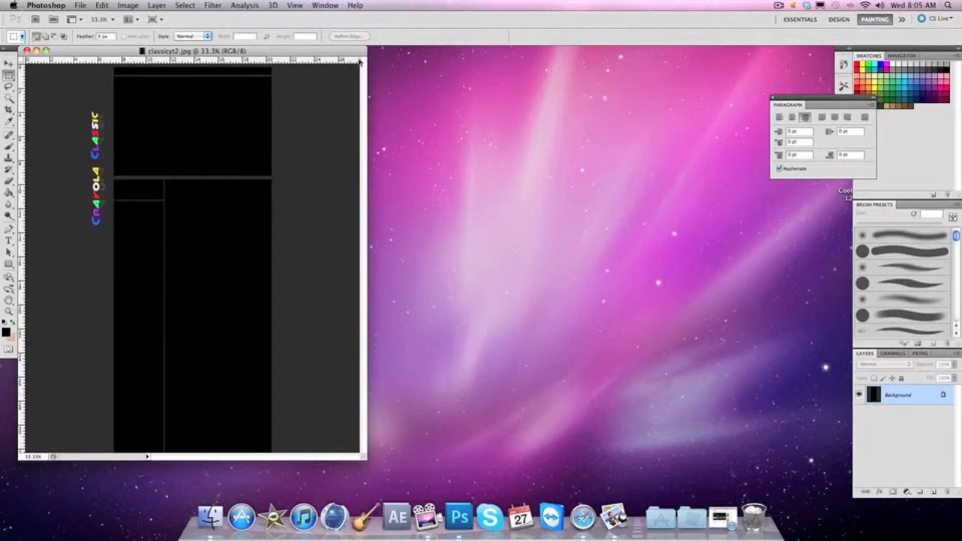
left_click_drag(178, 51, 241, 57)
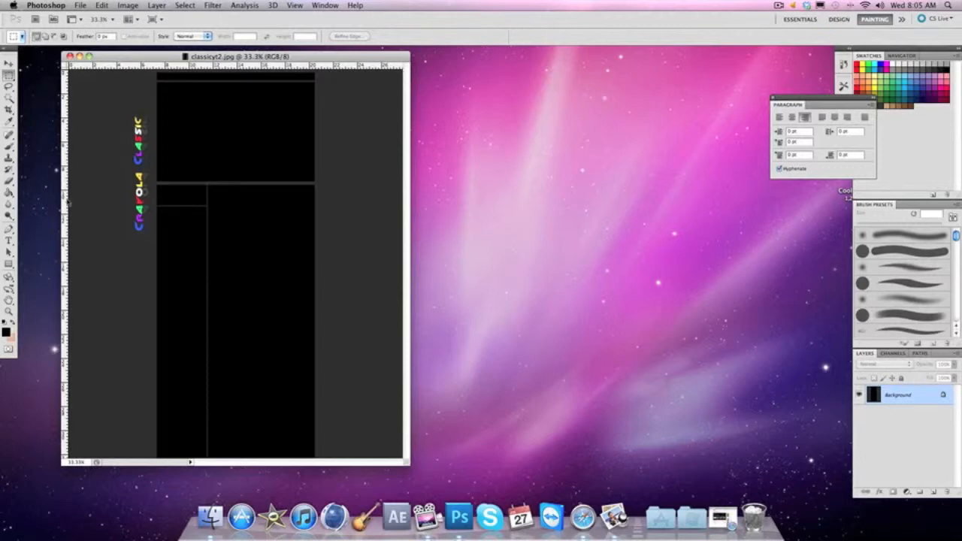
mouse_move(148, 123)
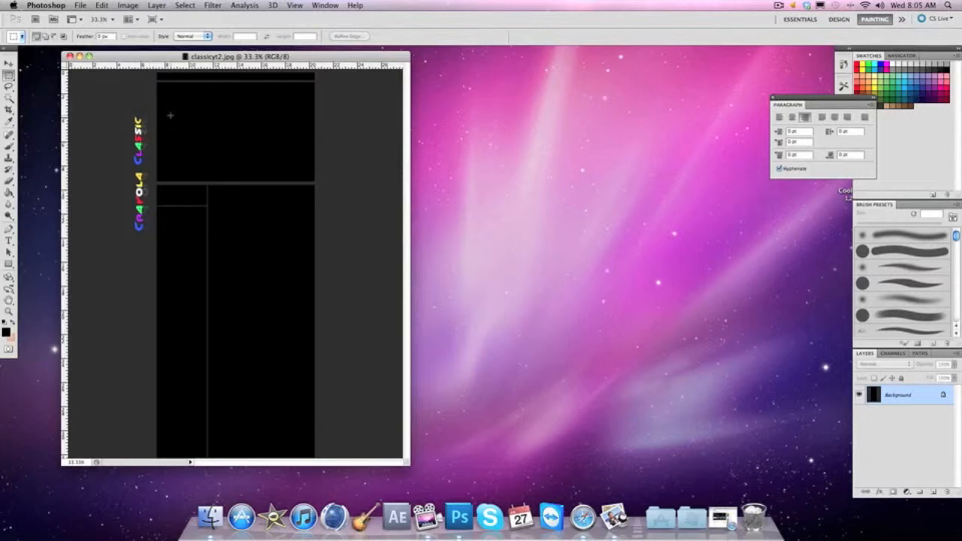
mouse_move(175, 120)
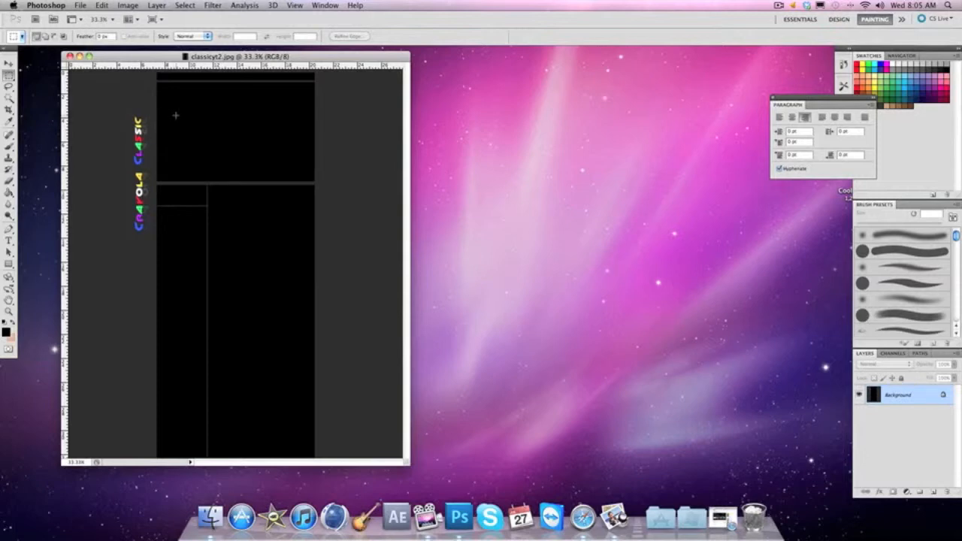
mouse_move(183, 102)
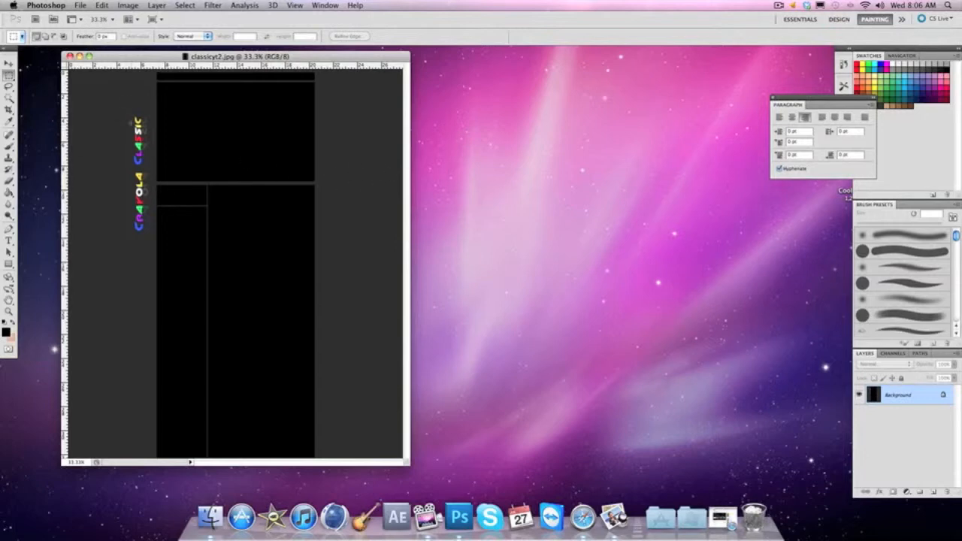
Start Save As for classic2 into the Graphics folder with Photoshop 2.0 as the format
left_click(79, 6)
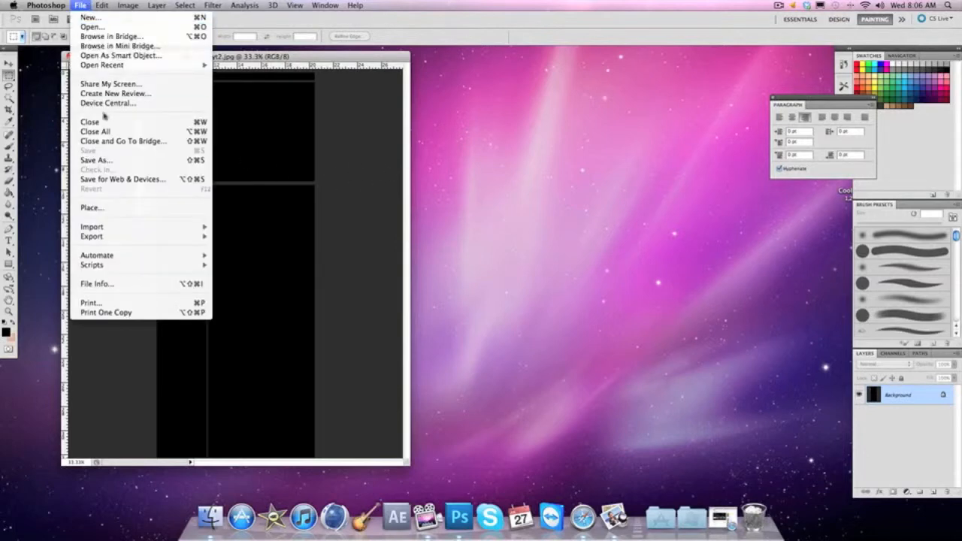
left_click(96, 159)
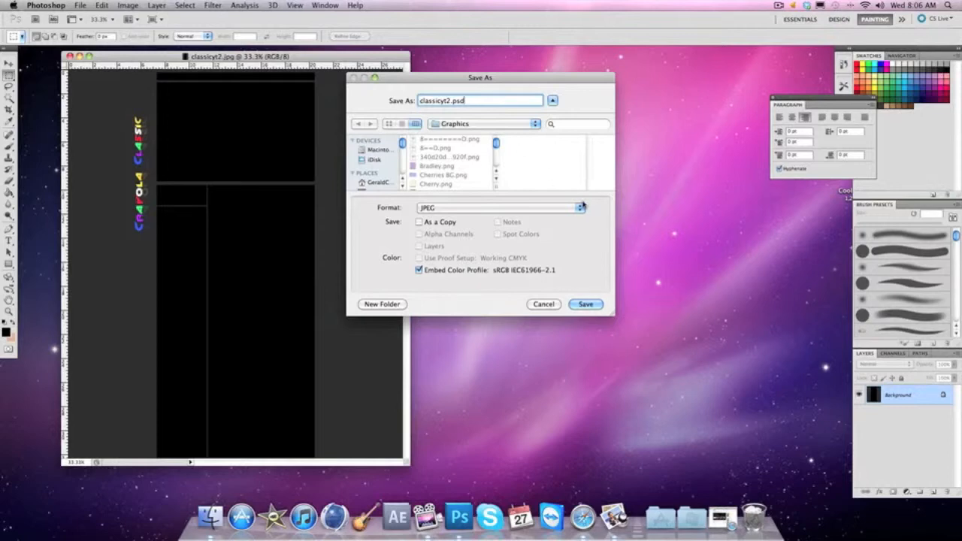
left_click(500, 207)
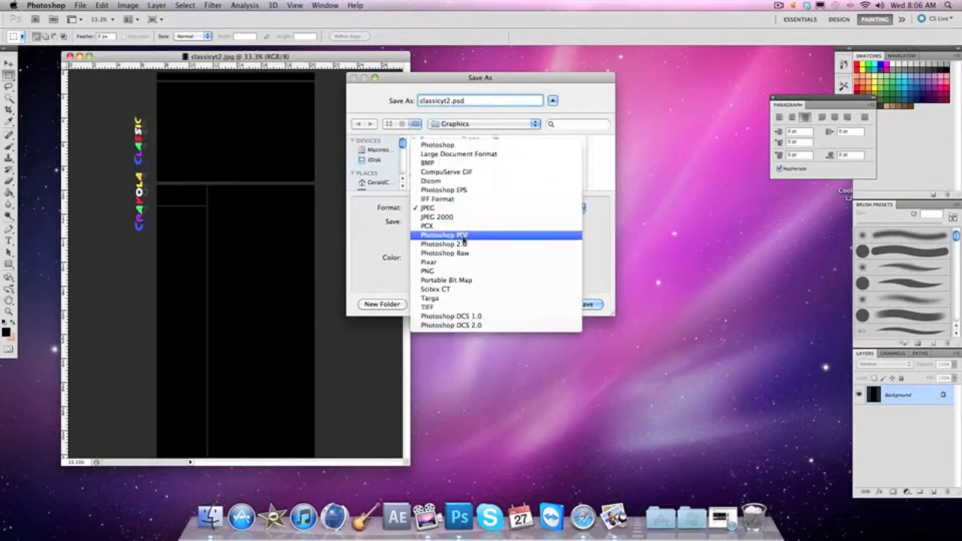
left_click(444, 244)
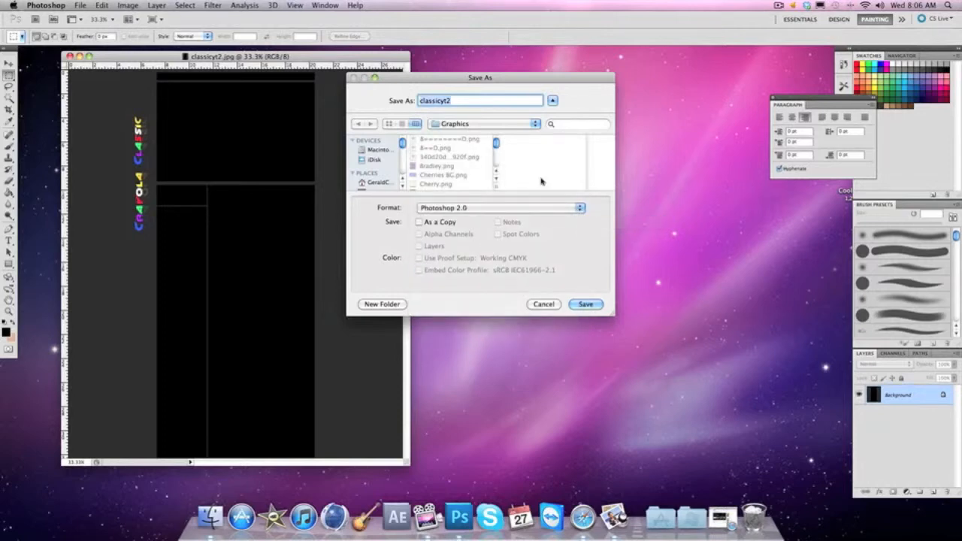
Save the artwork as classic.jpg in JPEG format to the Desktop
left_click(481, 99)
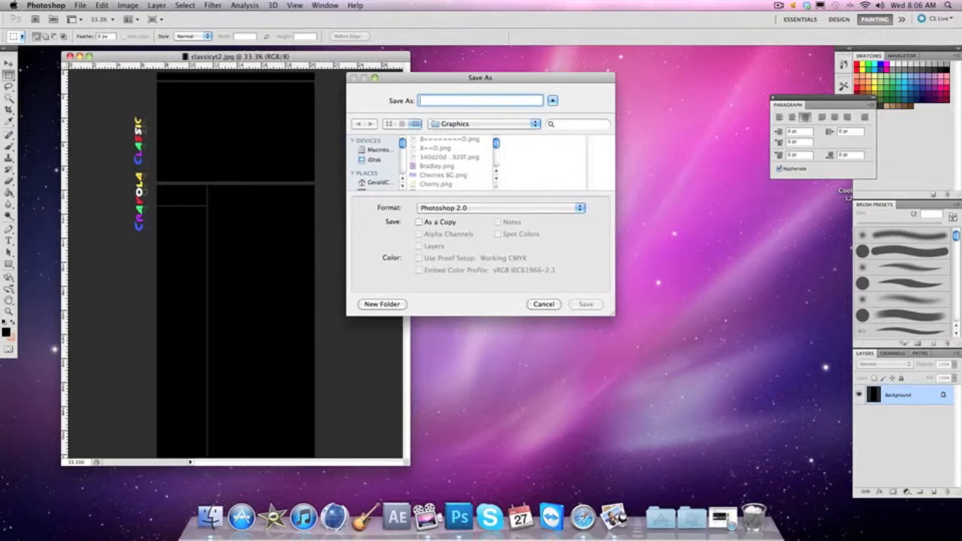
type("classic")
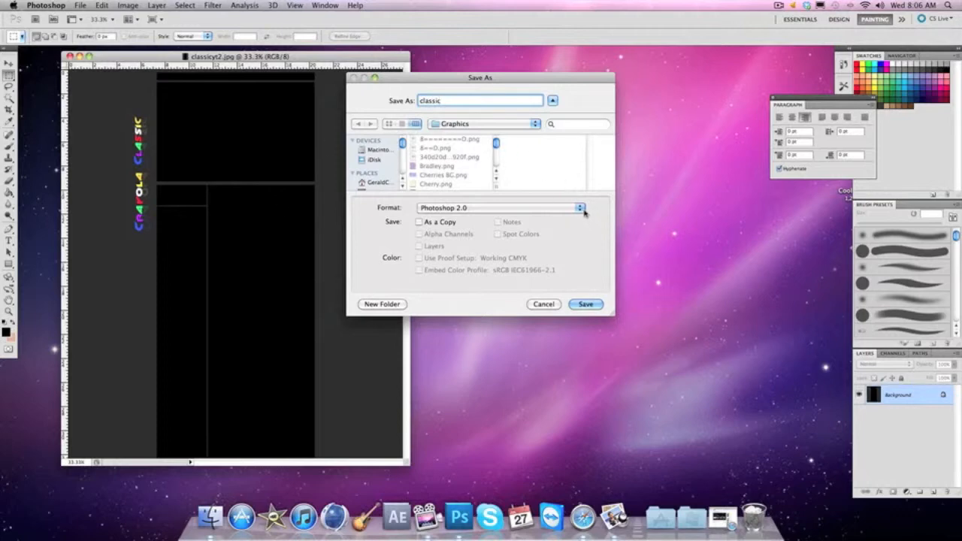
left_click(484, 124)
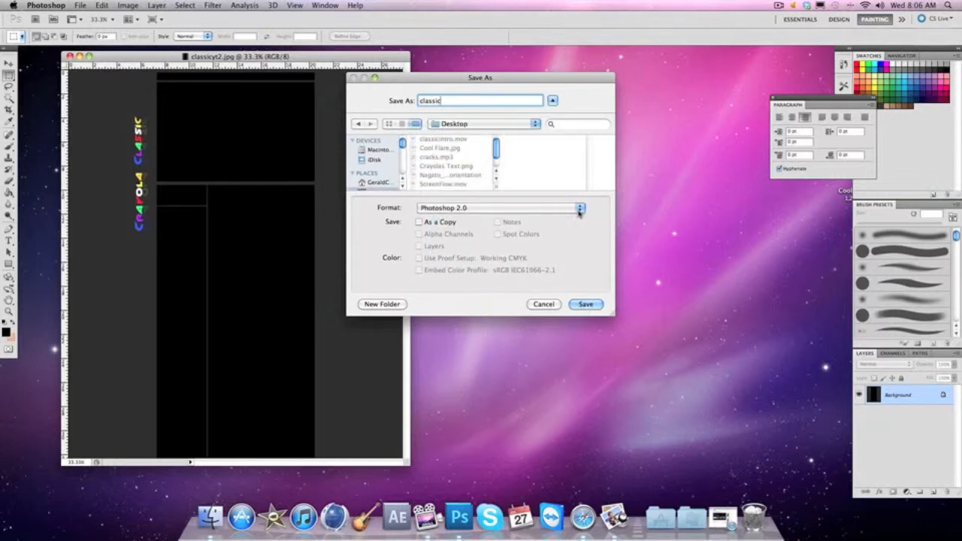
left_click(500, 208)
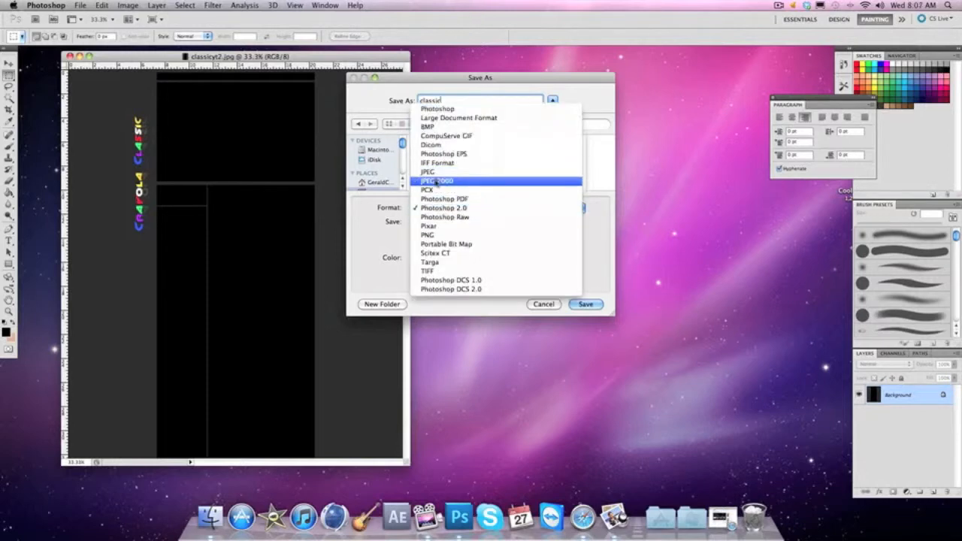
mouse_move(427, 171)
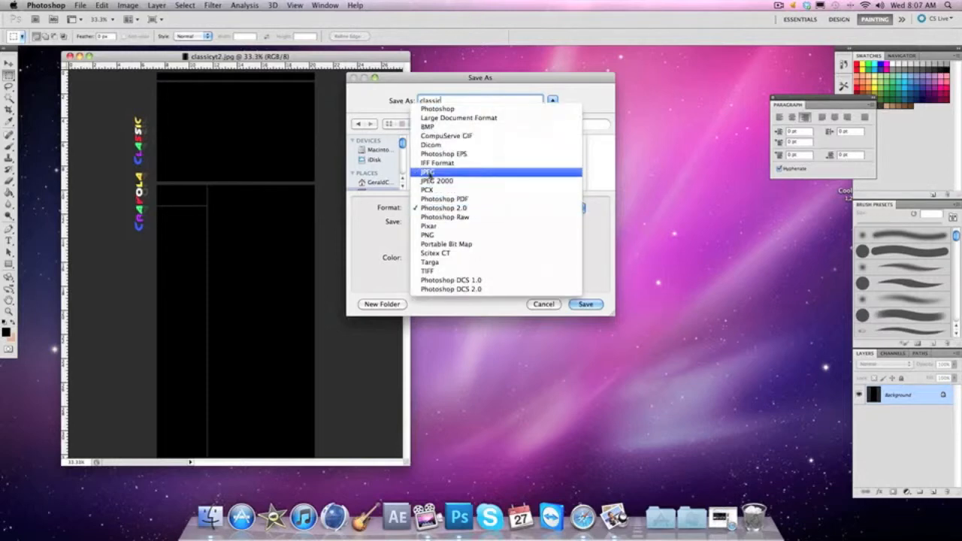
left_click(427, 171)
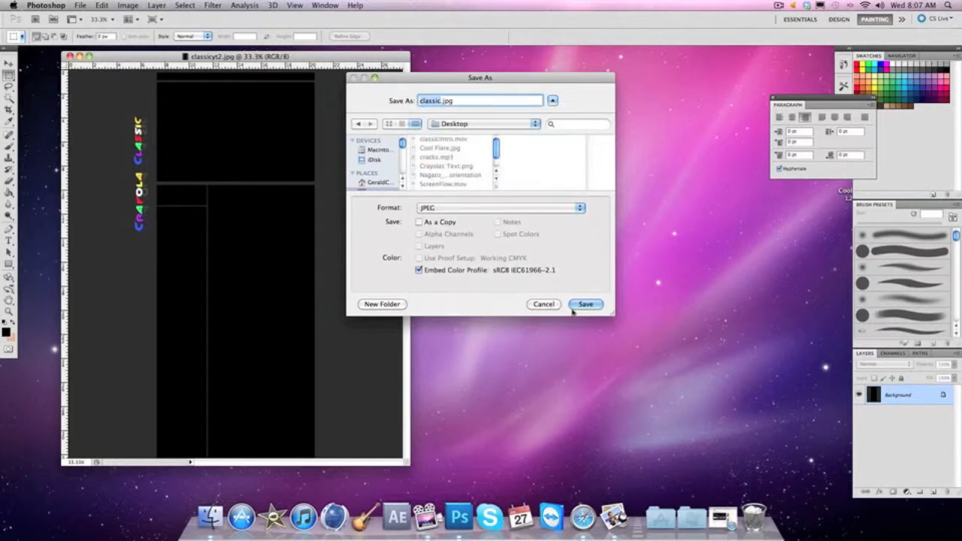
left_click(586, 304)
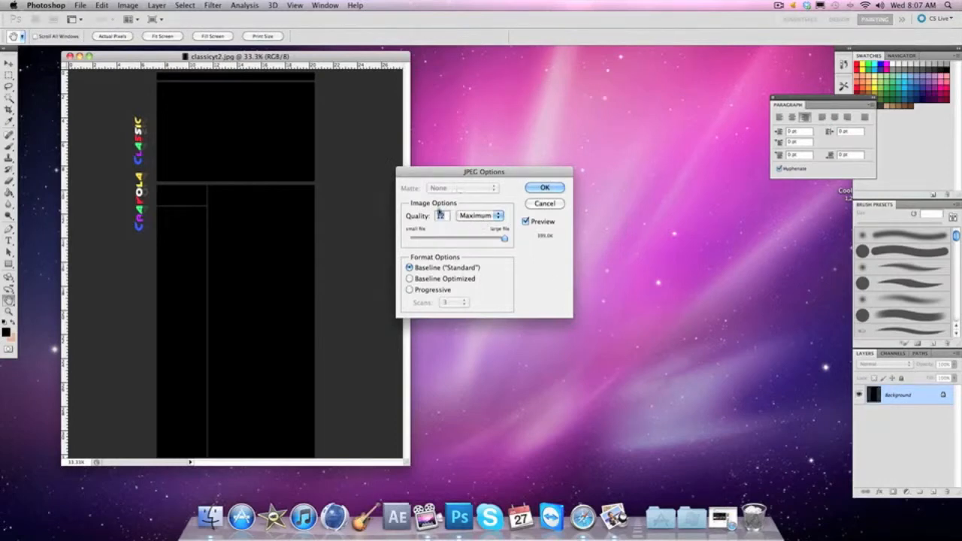
Set JPEG quality to Maximum (12), finish the save and switch to Safari
left_click_drag(439, 237, 504, 237)
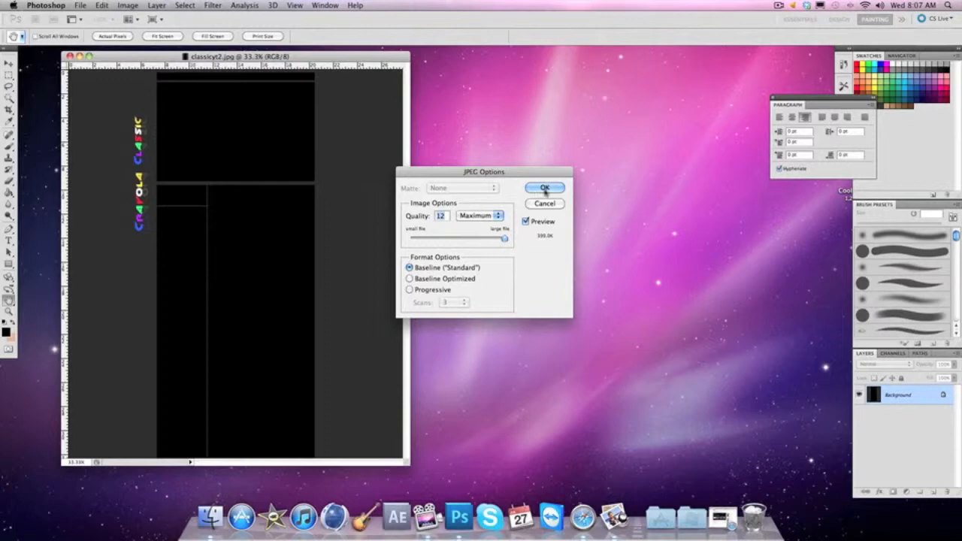
left_click(545, 186)
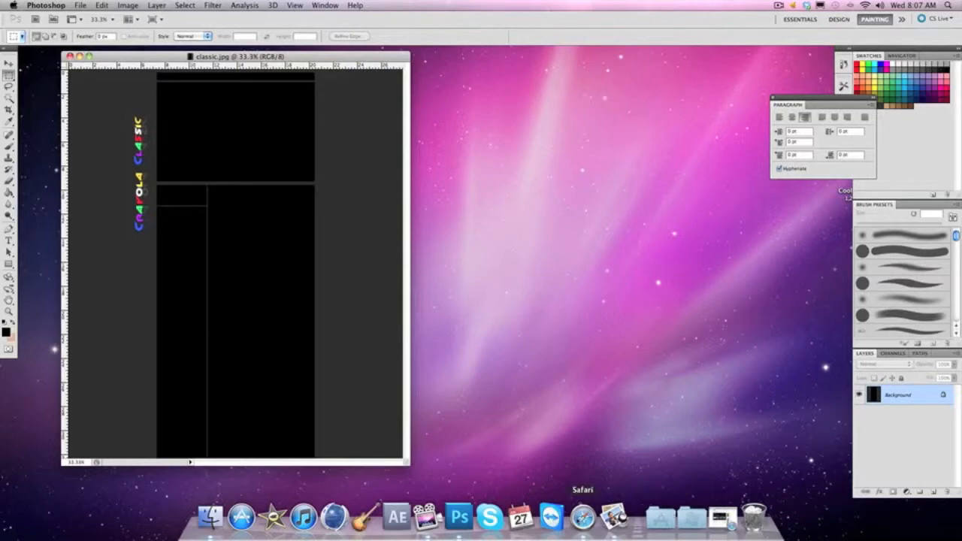
left_click(584, 518)
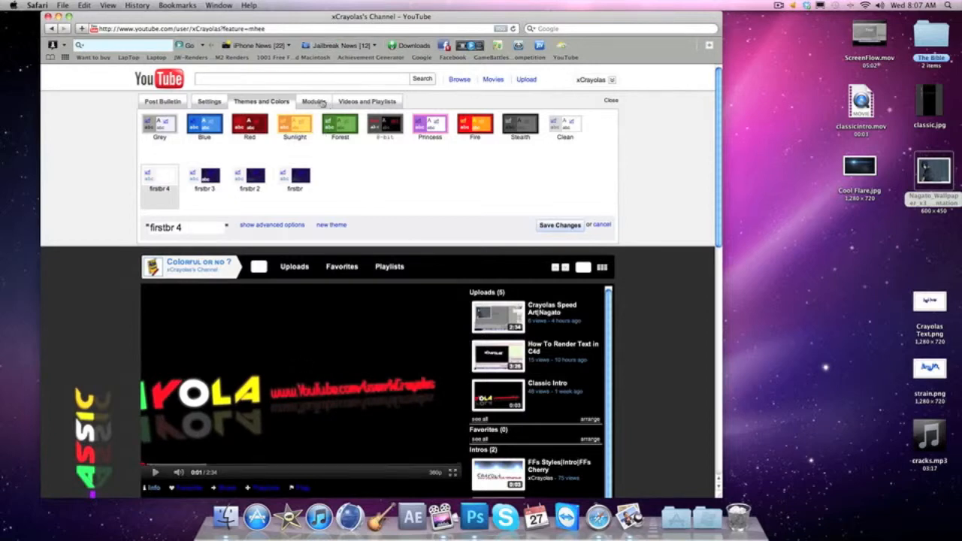
Create the new channel theme firstbr 5 with advanced options and view the Crayola Classic background
left_click(330, 225)
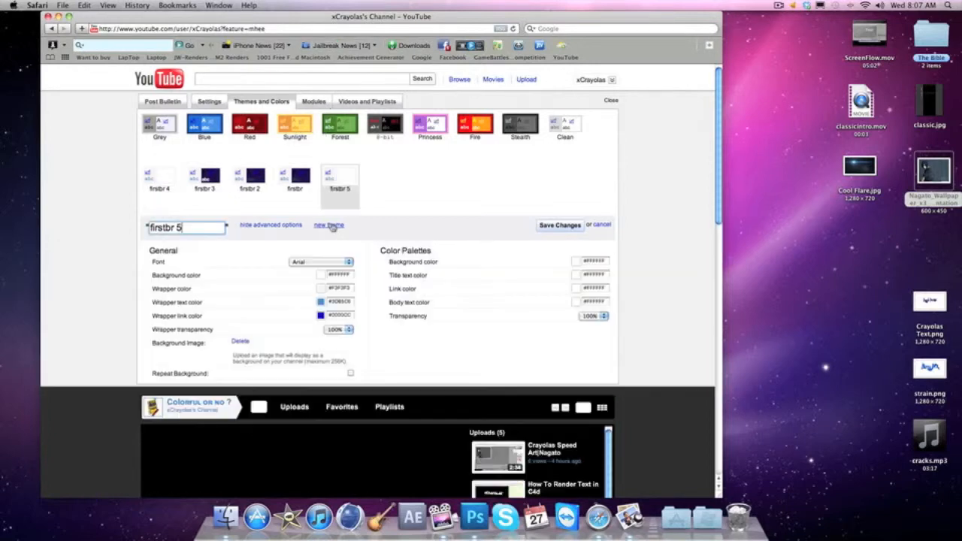
scroll("down", 3)
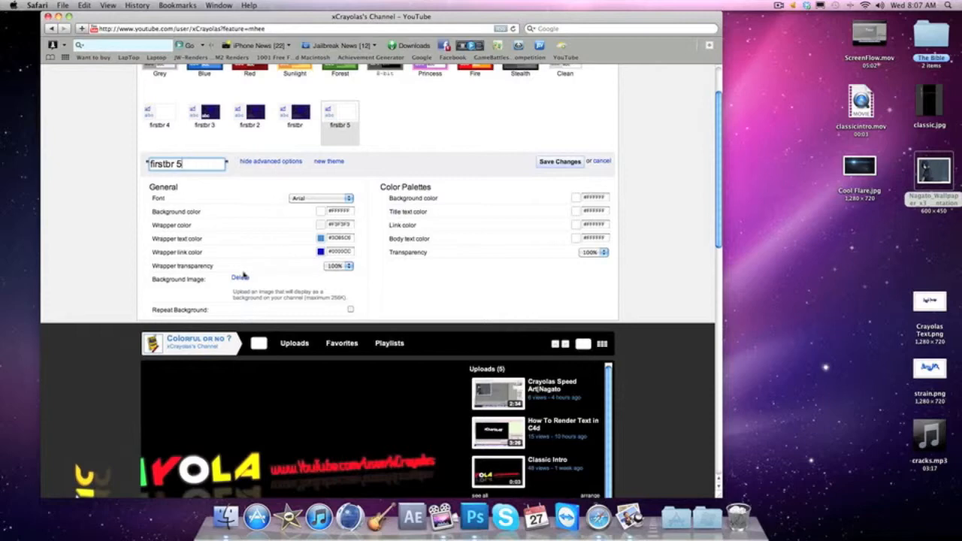
left_click(247, 276)
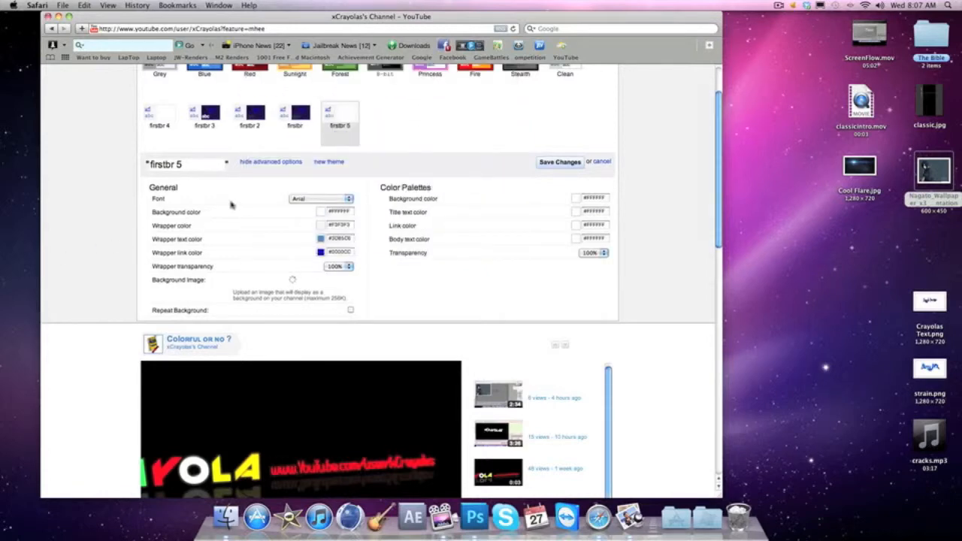
scroll("down", 3)
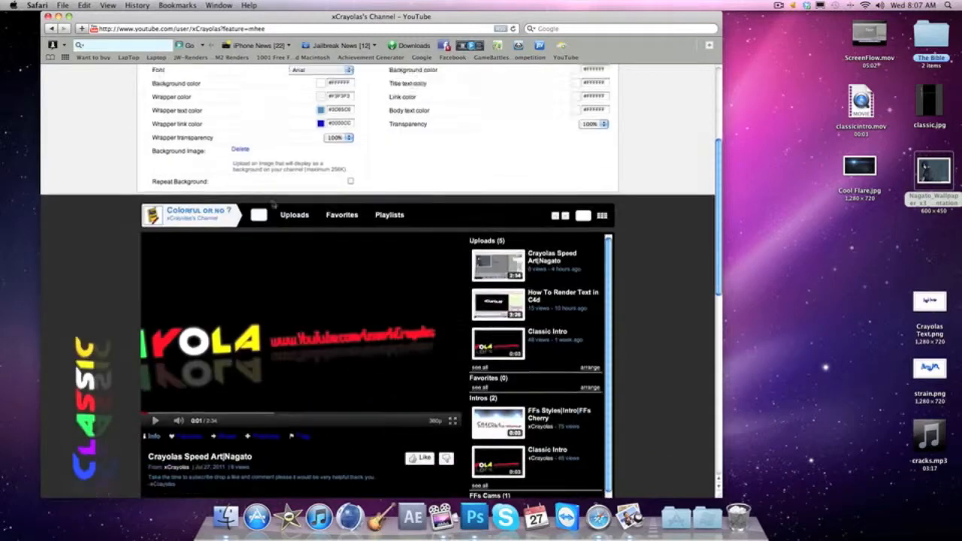
scroll("down", 3)
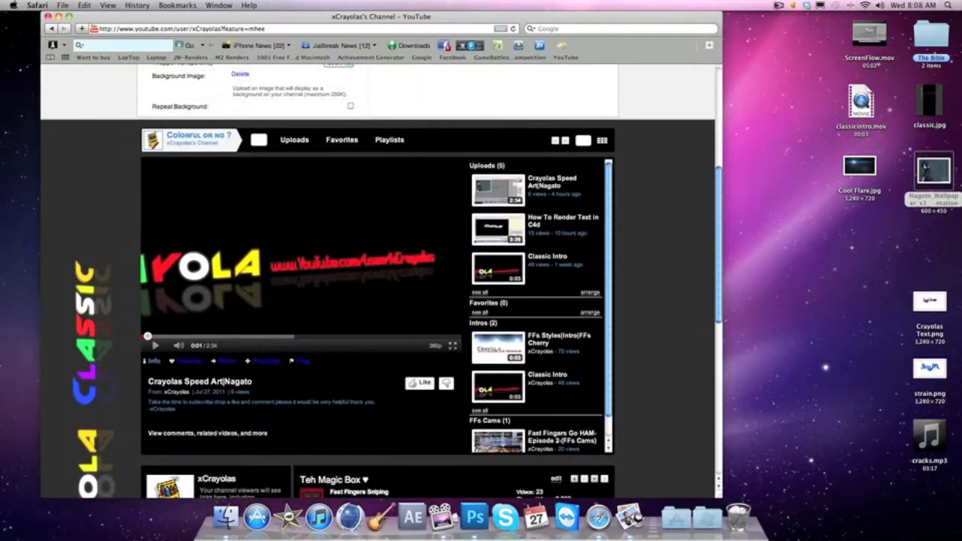
left_click(779, 6)
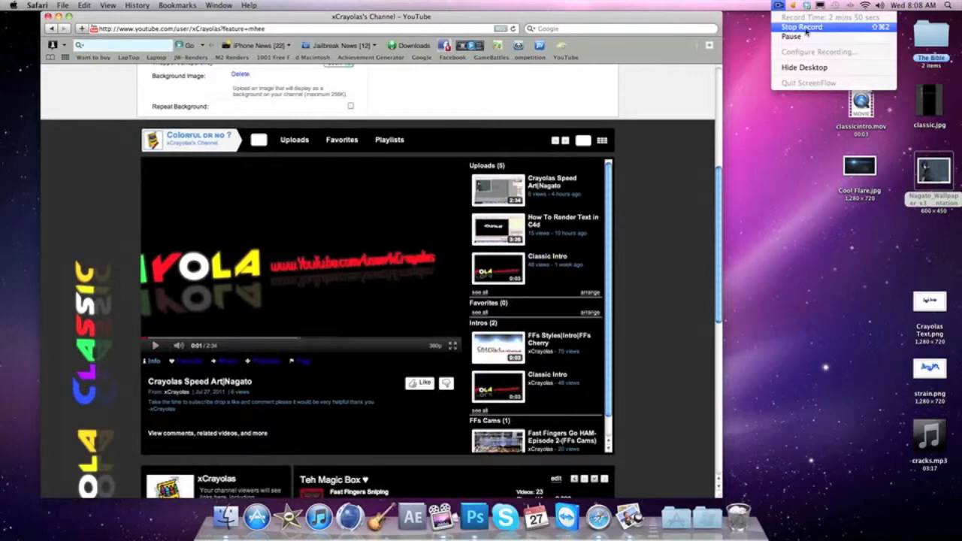